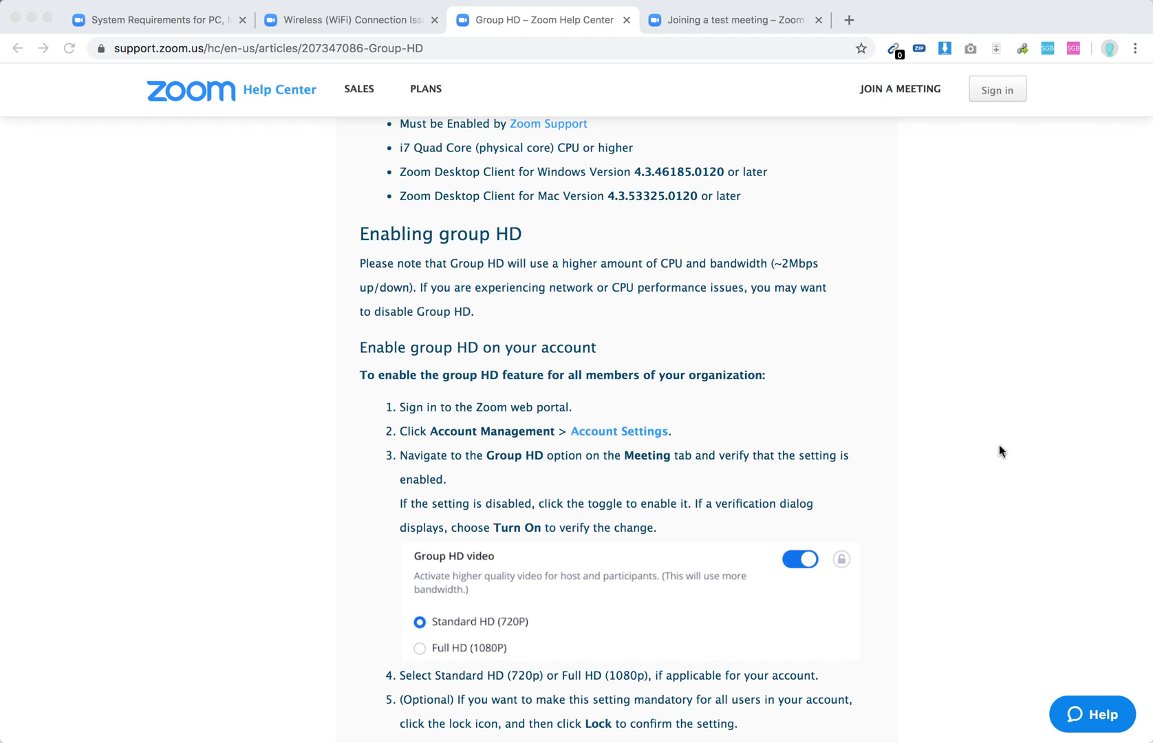
mouse_move(942, 424)
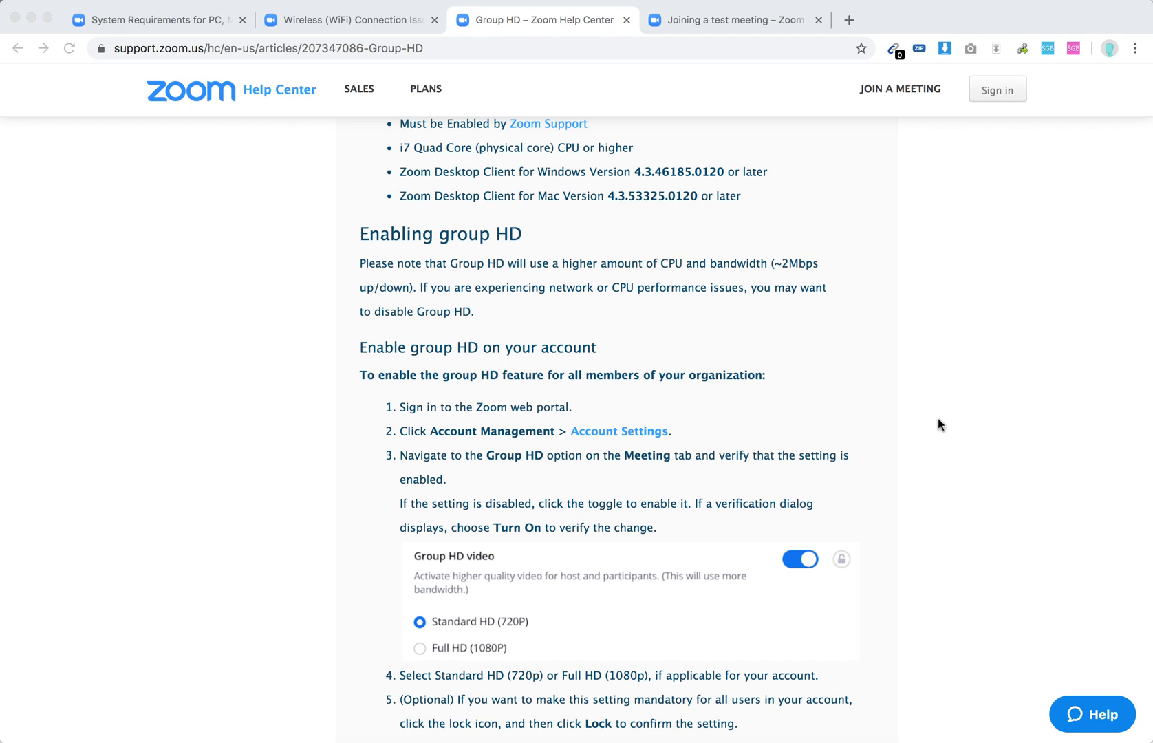
scroll(down, 3)
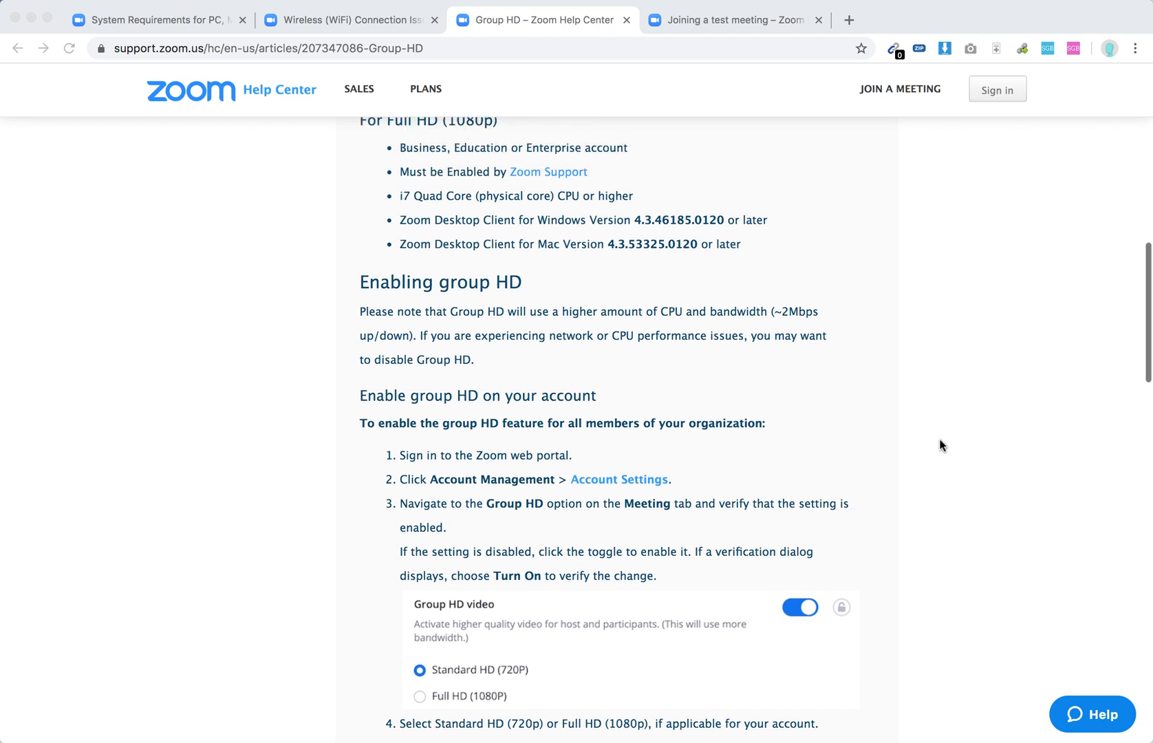
scroll(up, 3)
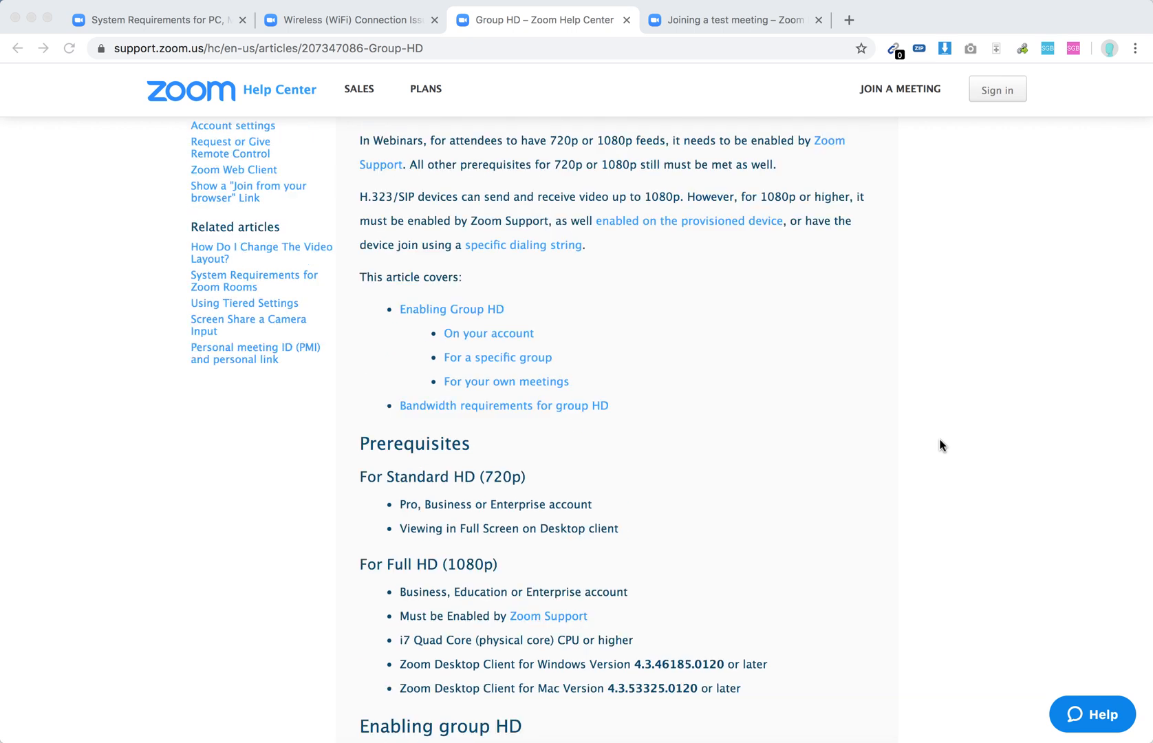
mouse_move(873, 547)
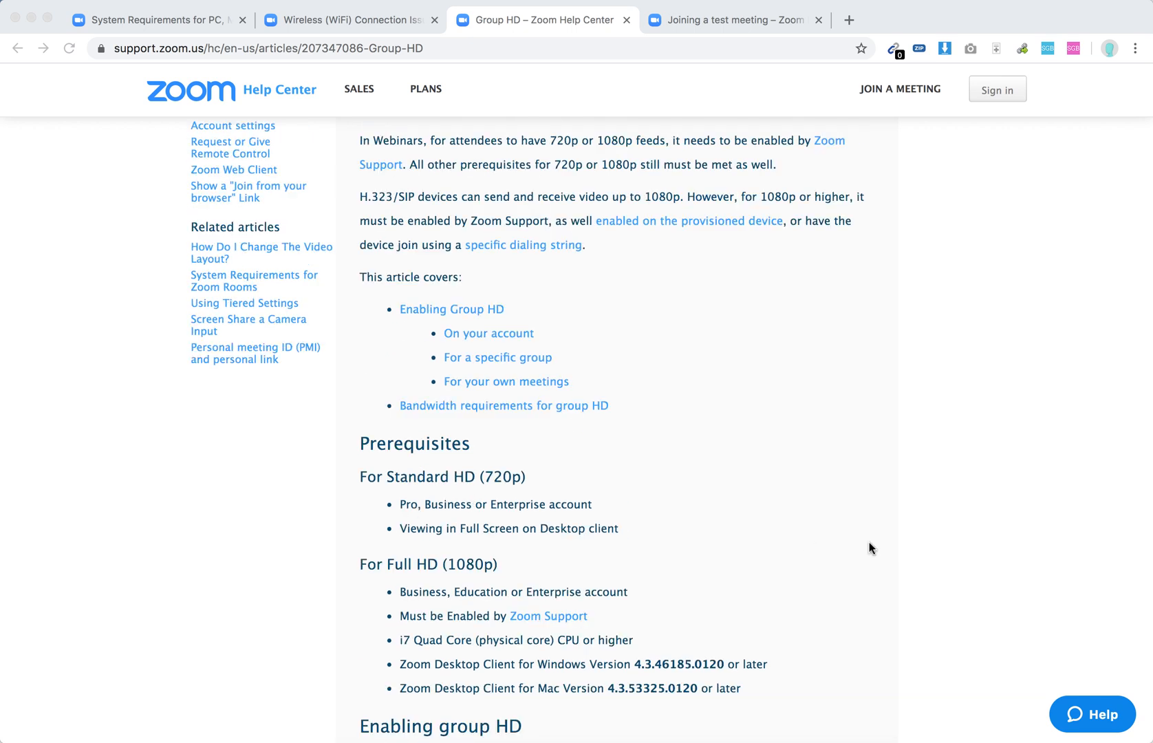
scroll(down, 3)
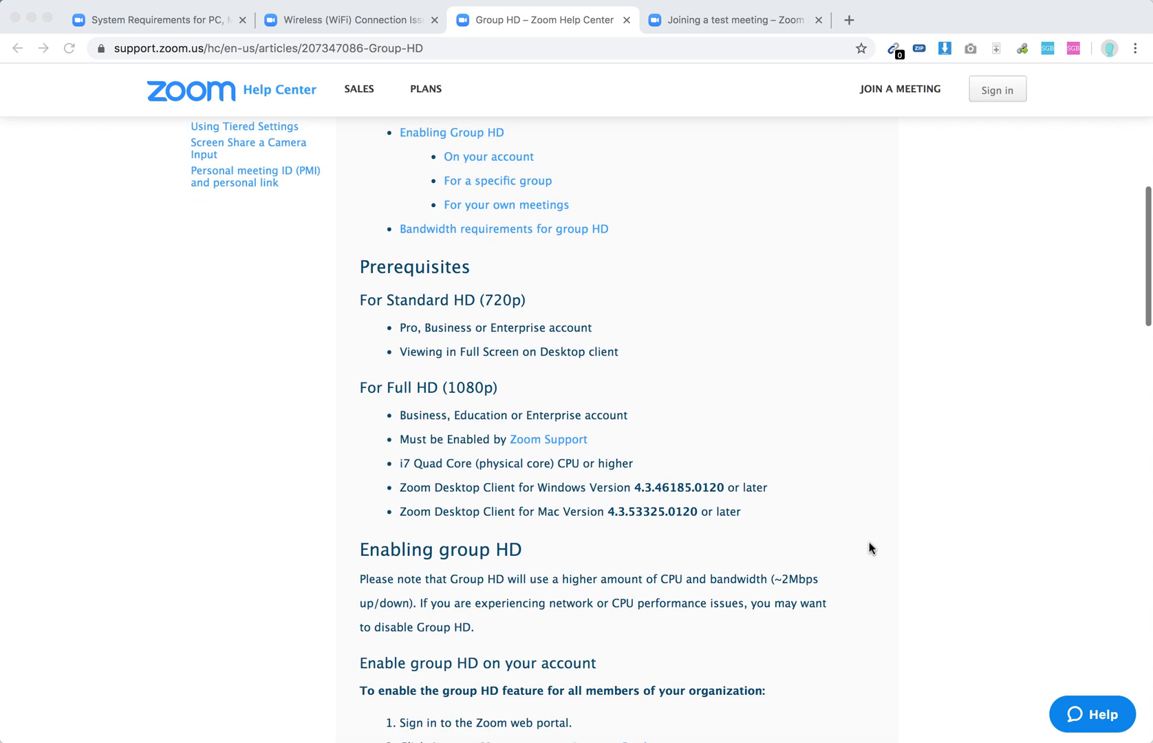
scroll(down, 3)
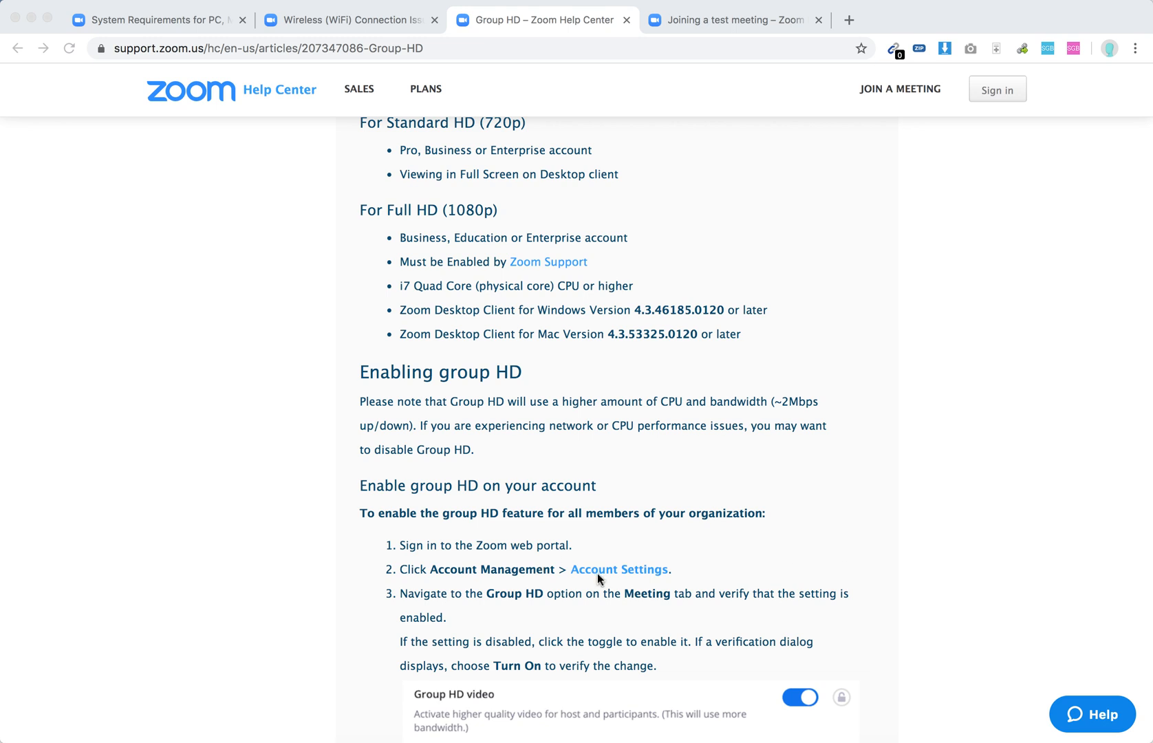
mouse_move(619, 569)
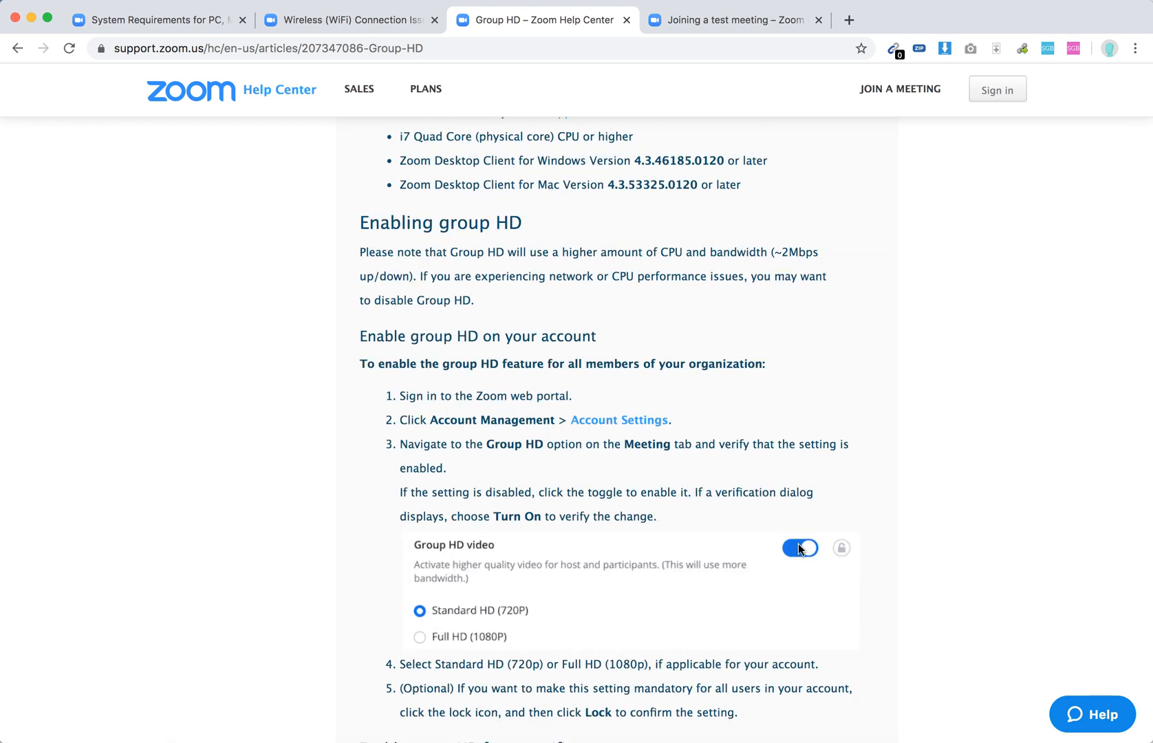
mouse_move(934, 538)
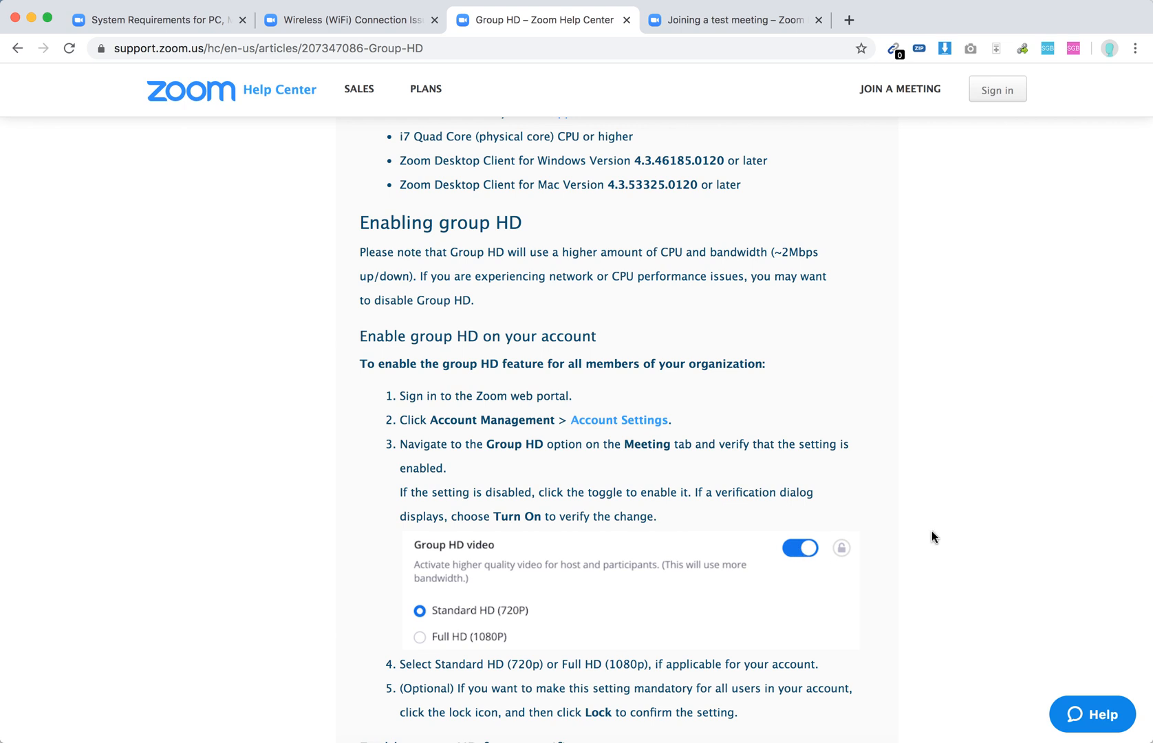
scroll(down, 3)
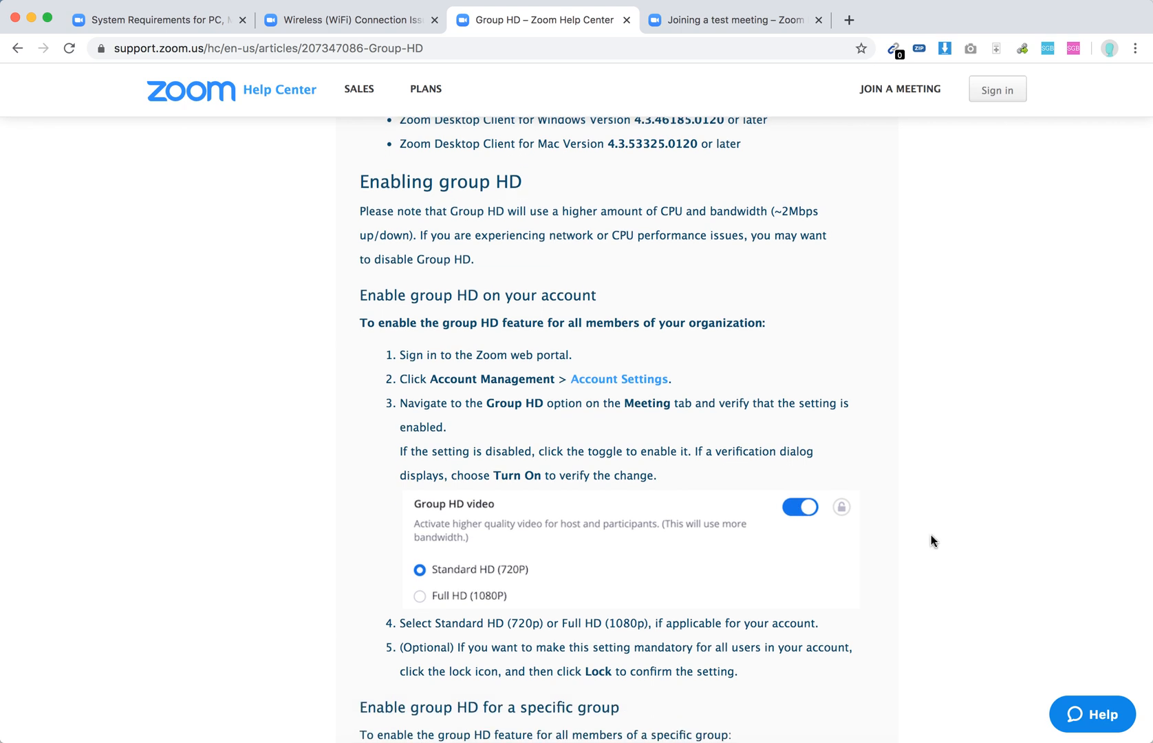
scroll(down, 3)
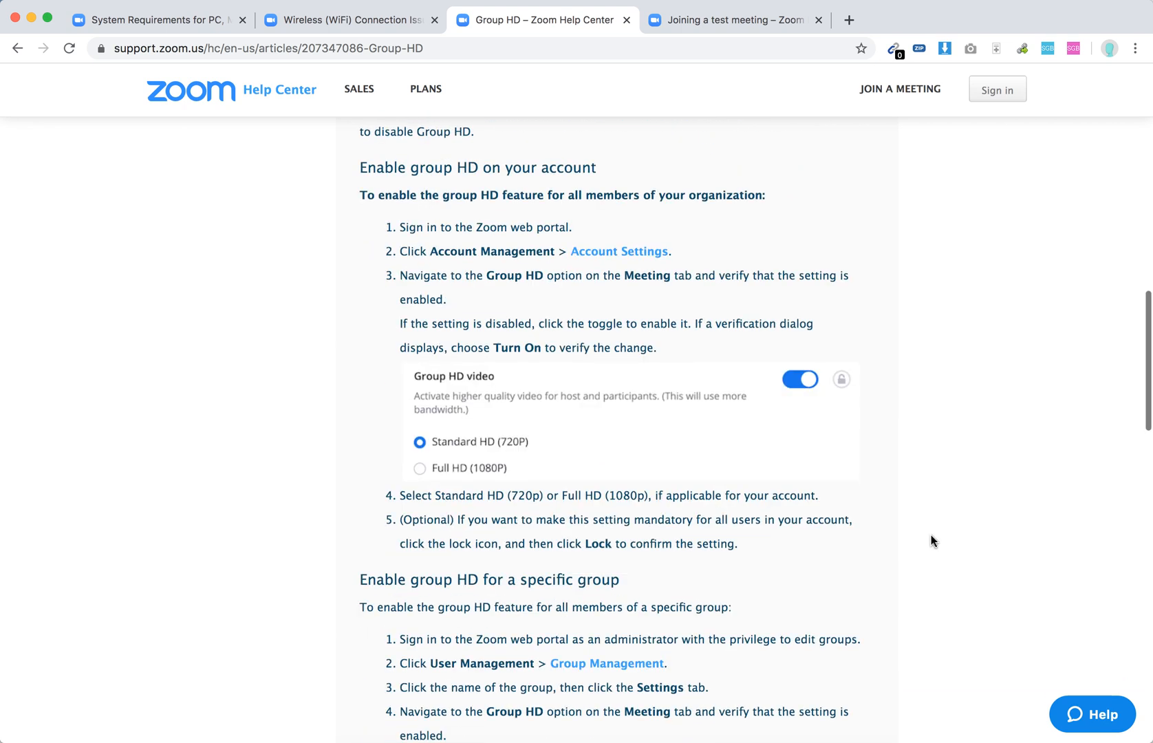
scroll(down, 3)
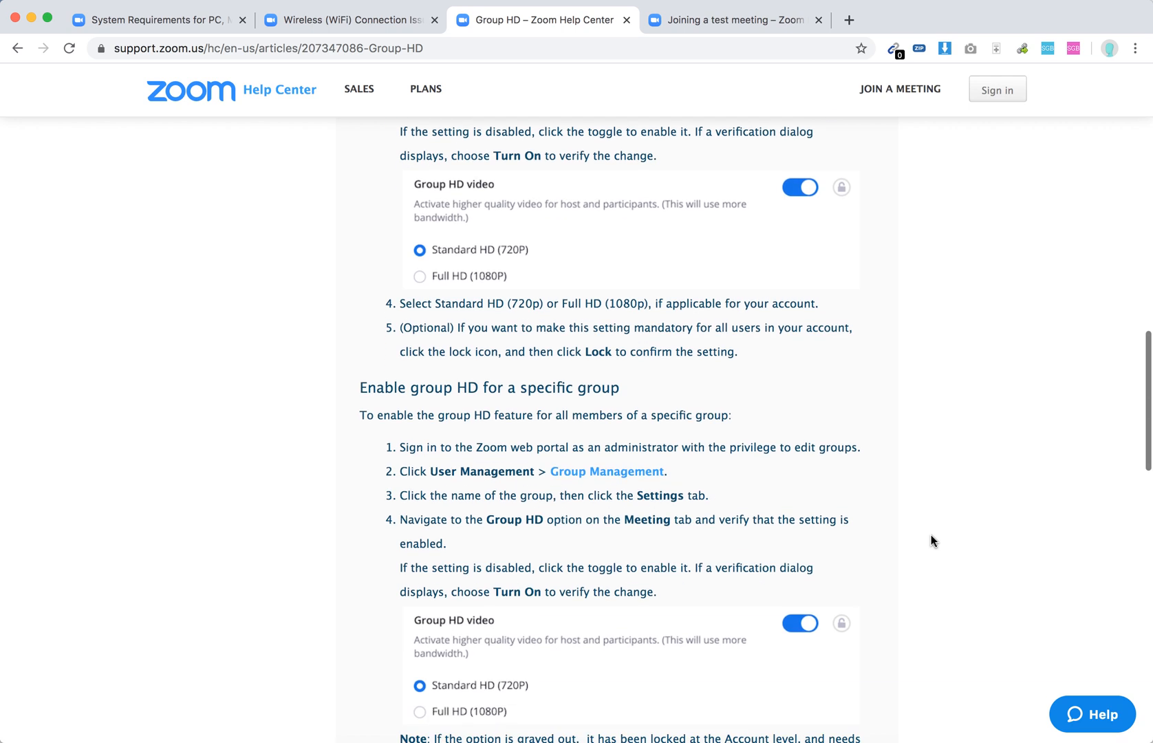
scroll(down, 3)
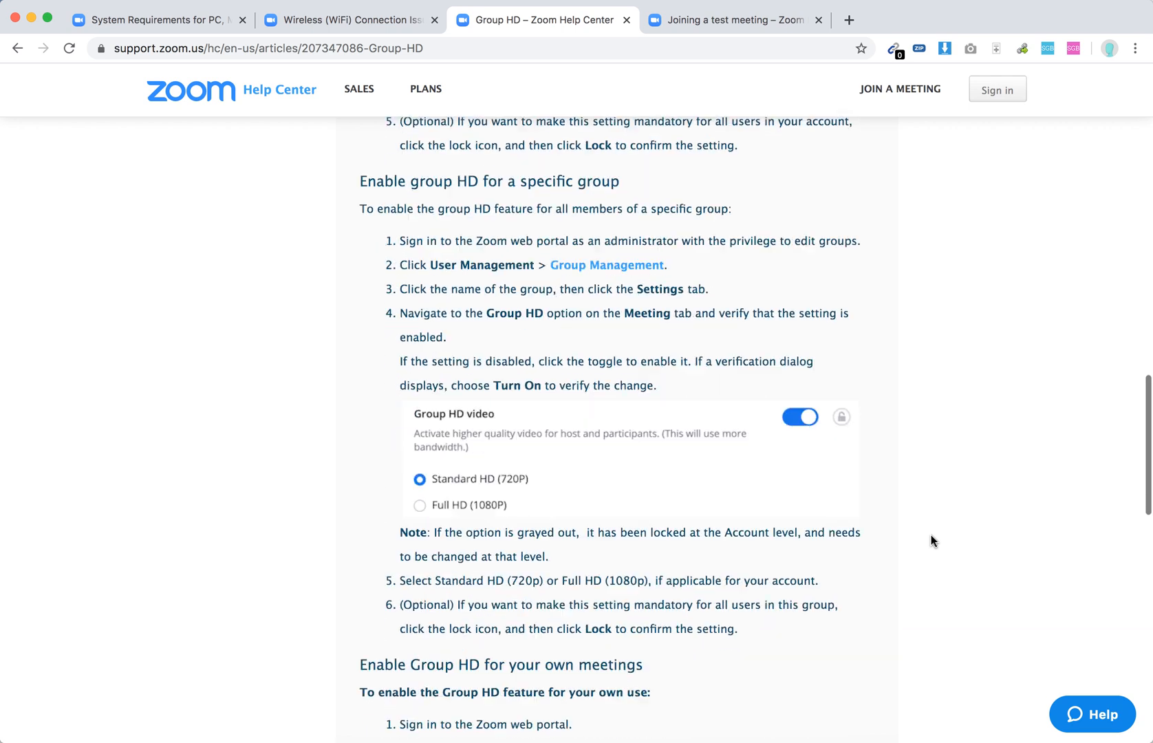
scroll(down, 3)
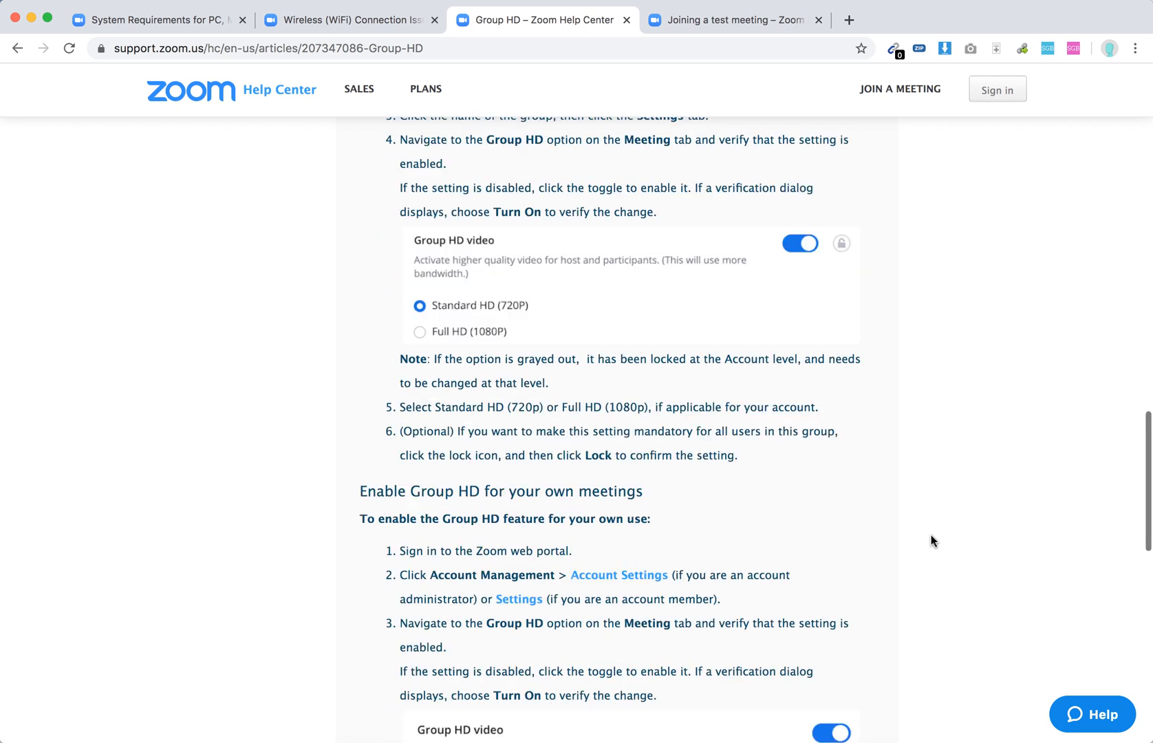
scroll(down, 3)
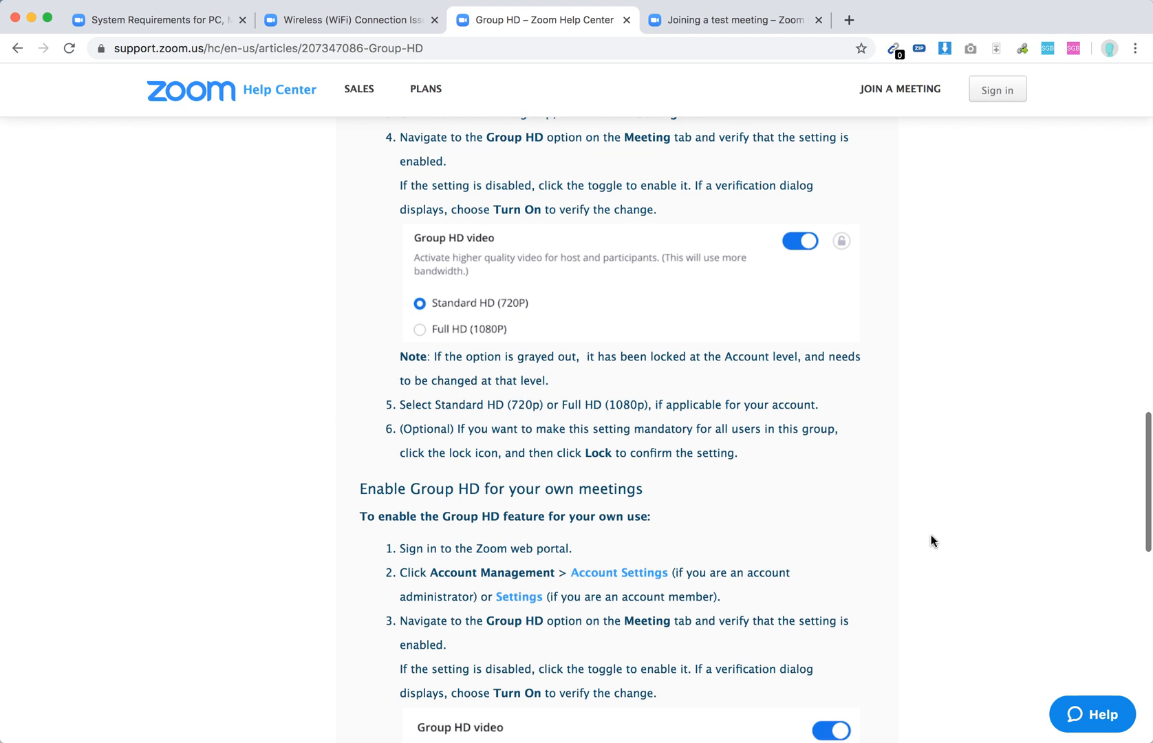
scroll(down, 3)
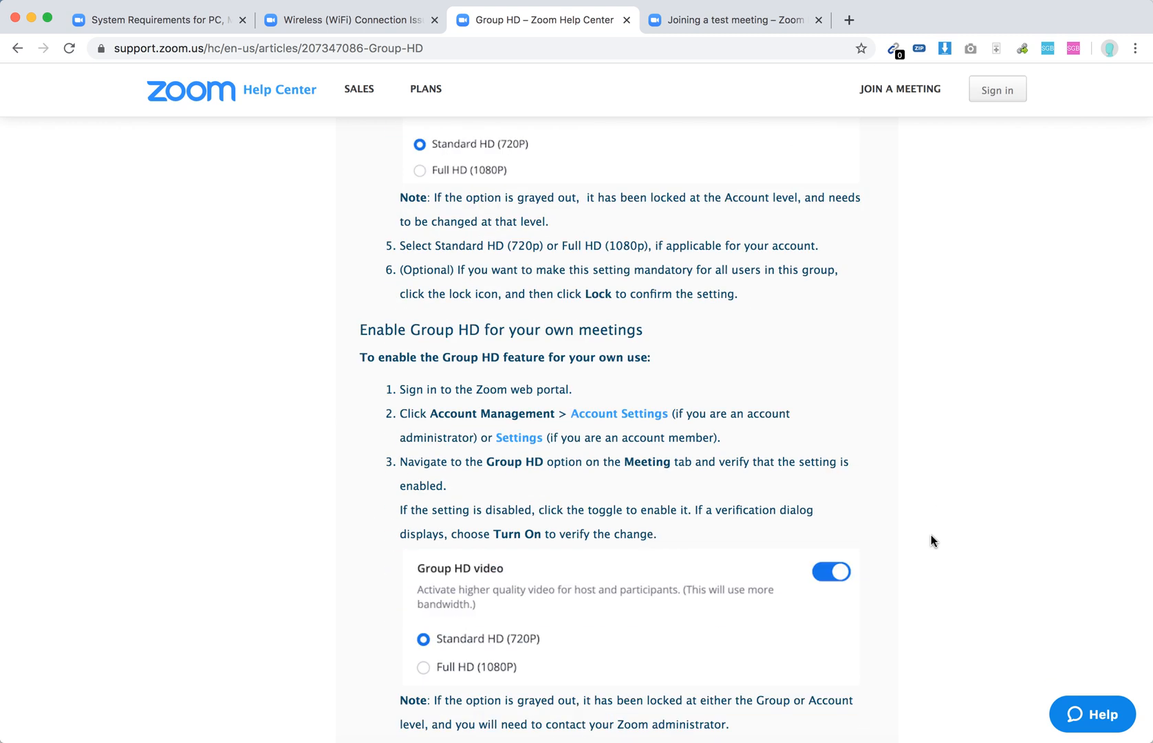
scroll(down, 3)
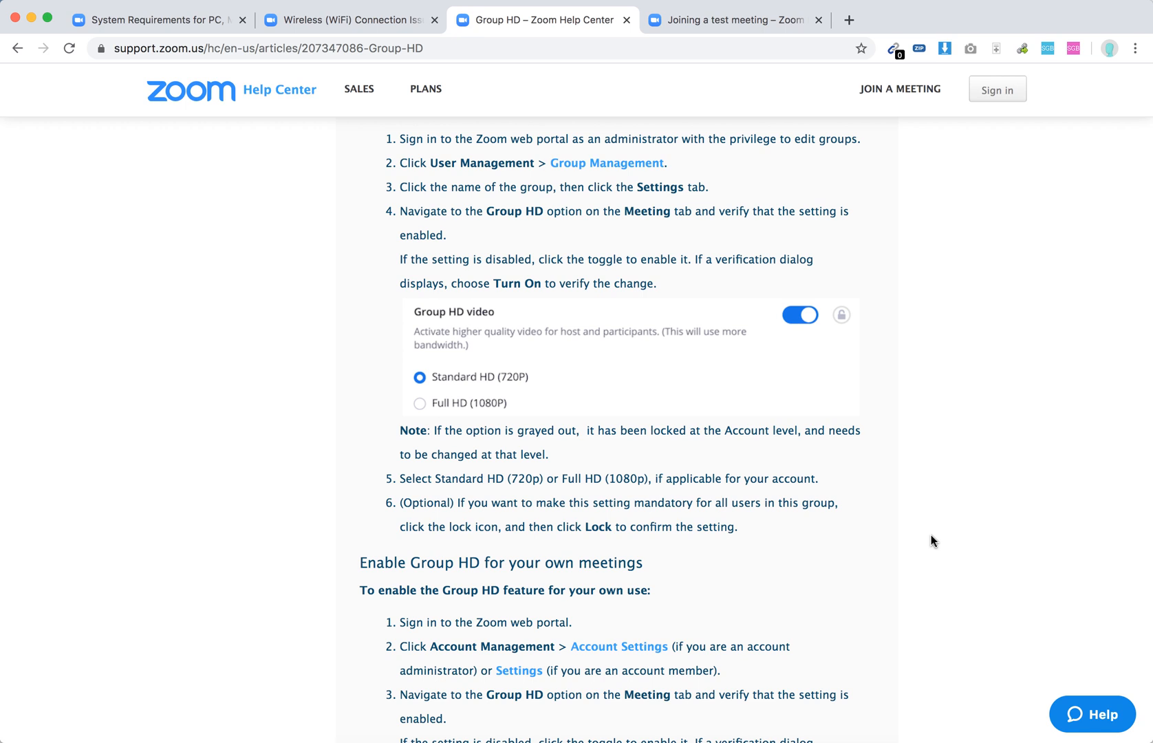
mouse_move(798, 347)
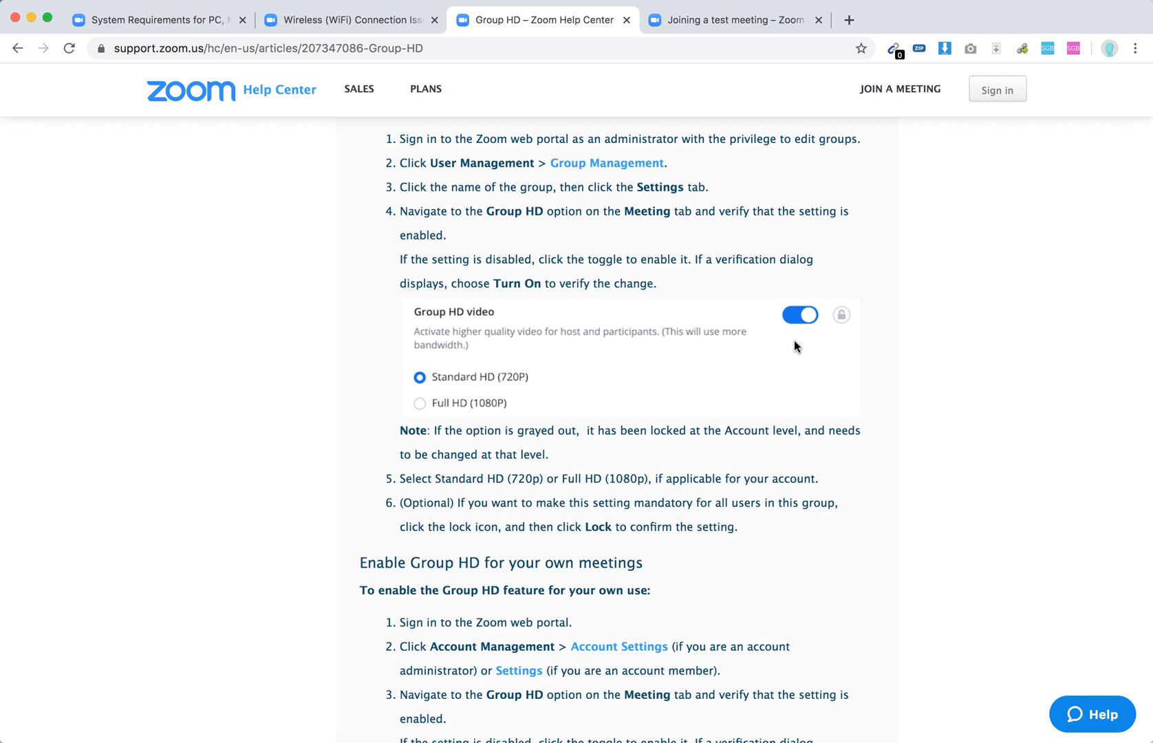
scroll(down, 3)
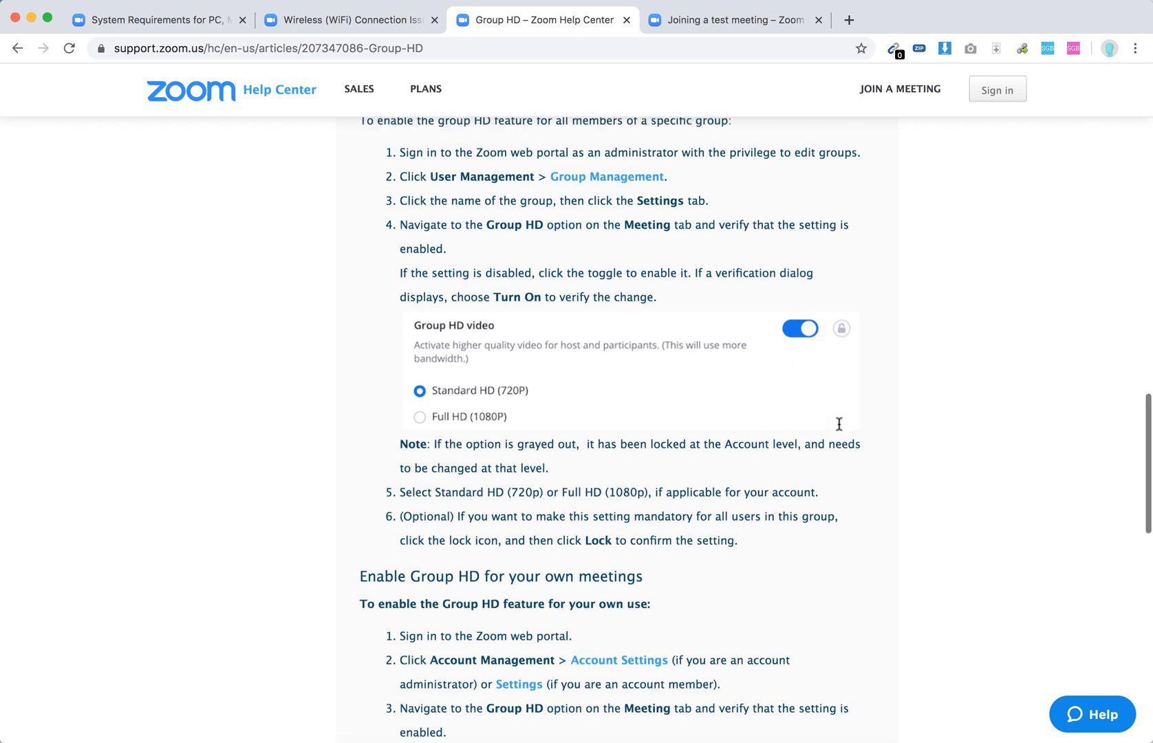